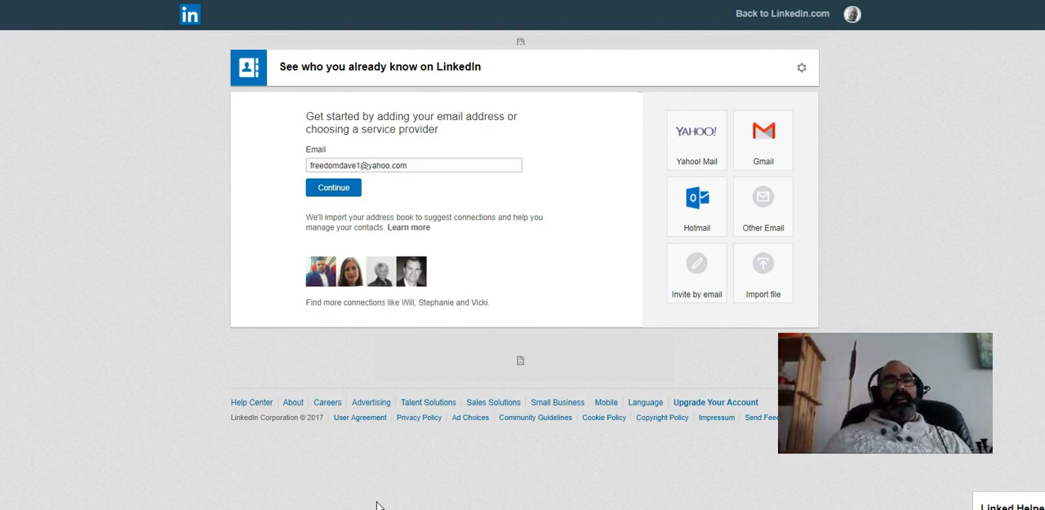
mouse_move(186, 482)
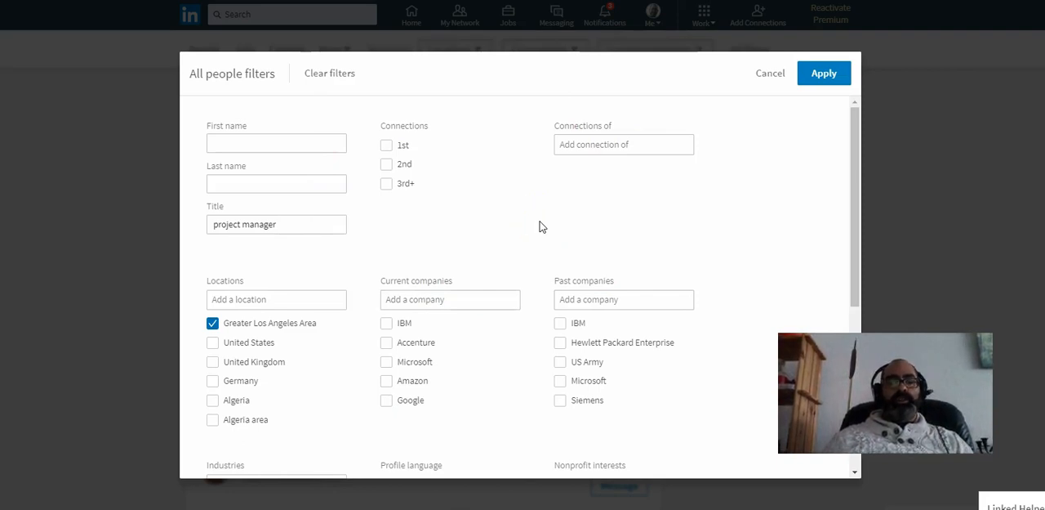
Step: Apply the project manager title and Greater Los Angeles Area filters to the people search
click(276, 224)
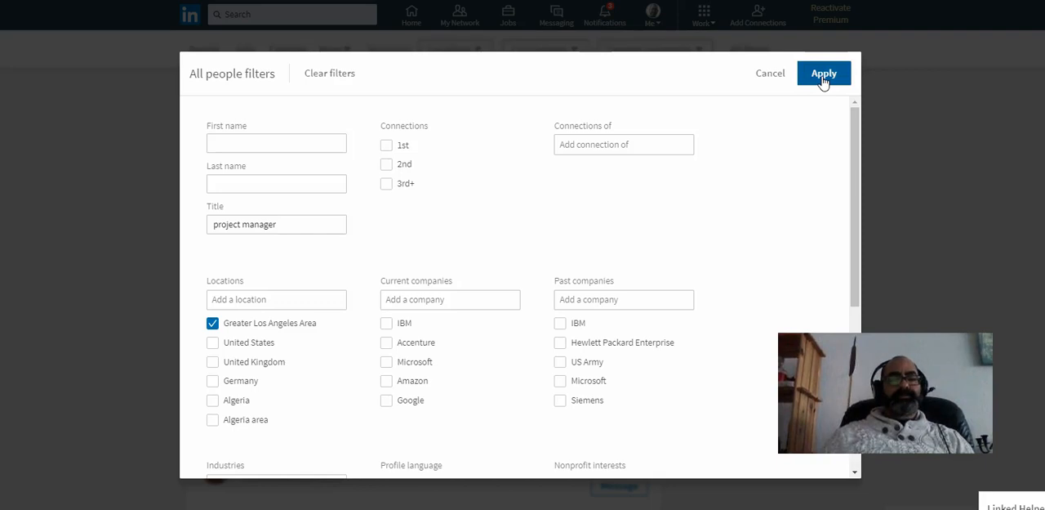
click(823, 73)
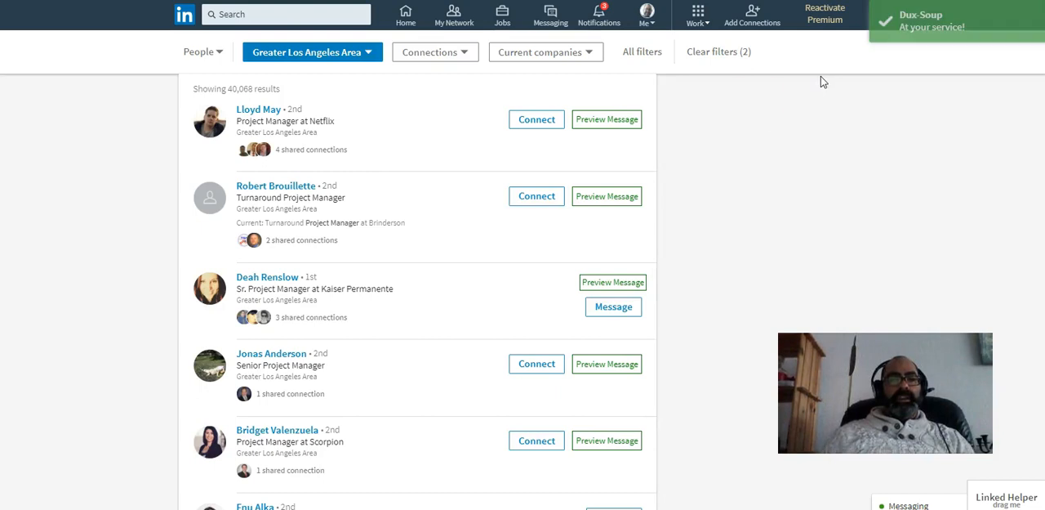
mouse_move(396, 138)
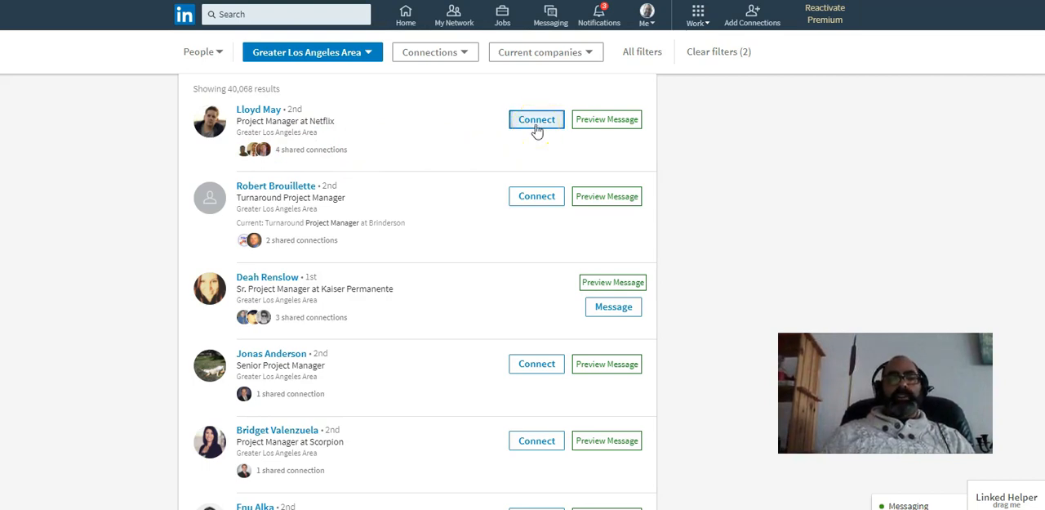
Step: Send a connection invitation without a note to the first Los Angeles project manager
click(535, 119)
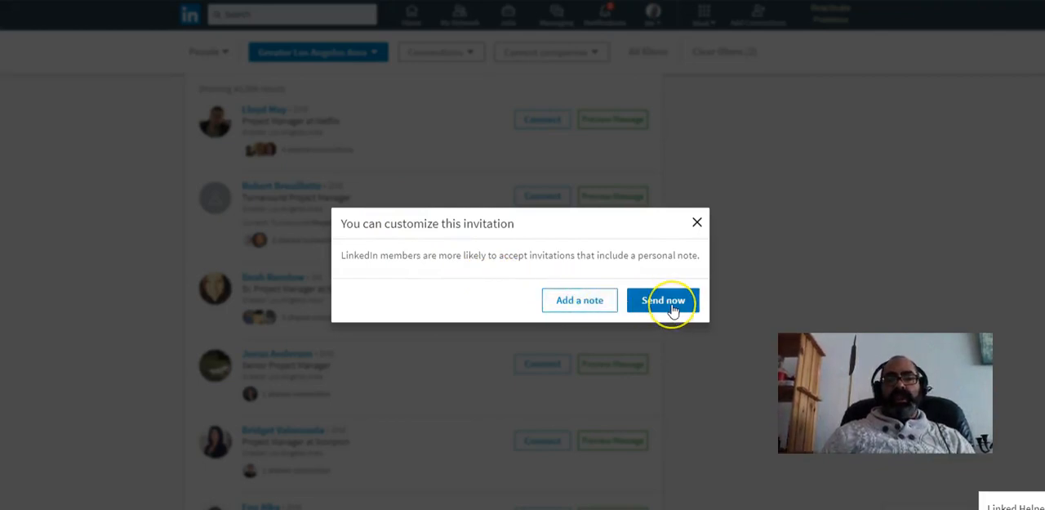
mouse_move(663, 299)
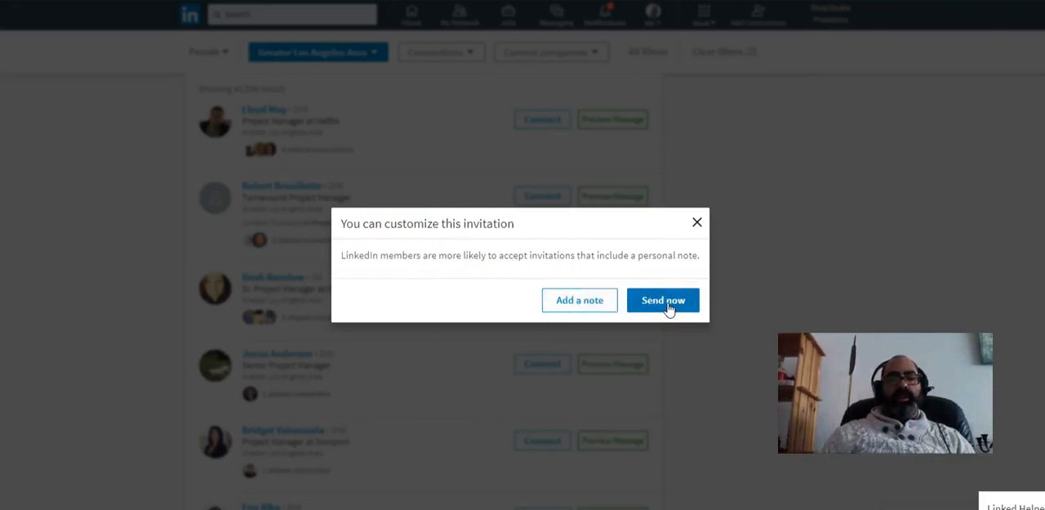
click(663, 300)
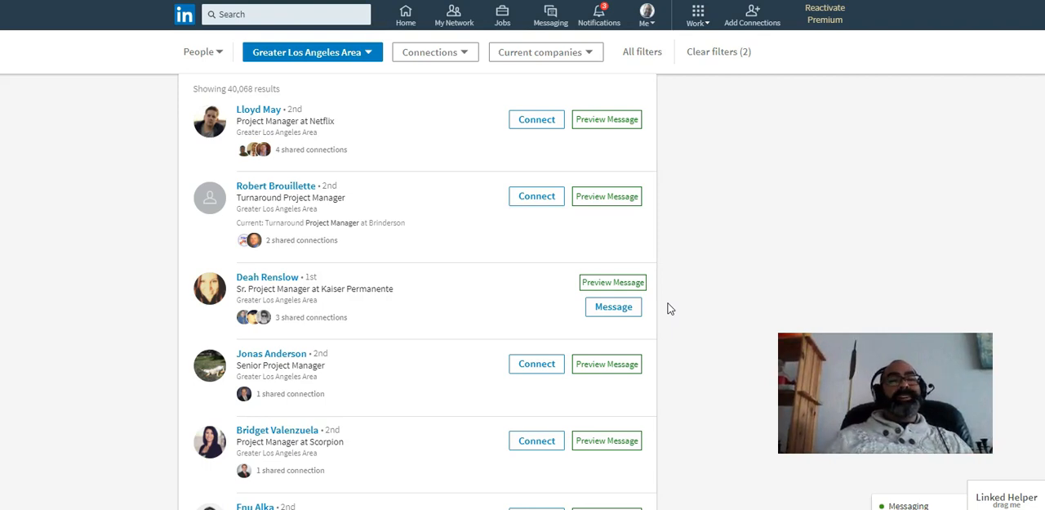
mouse_move(459, 98)
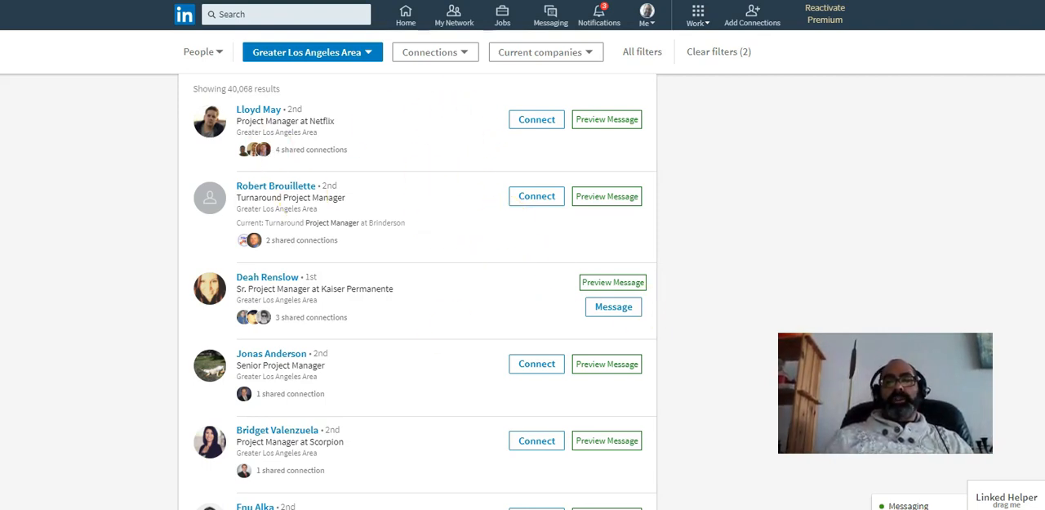
scroll(down, 3)
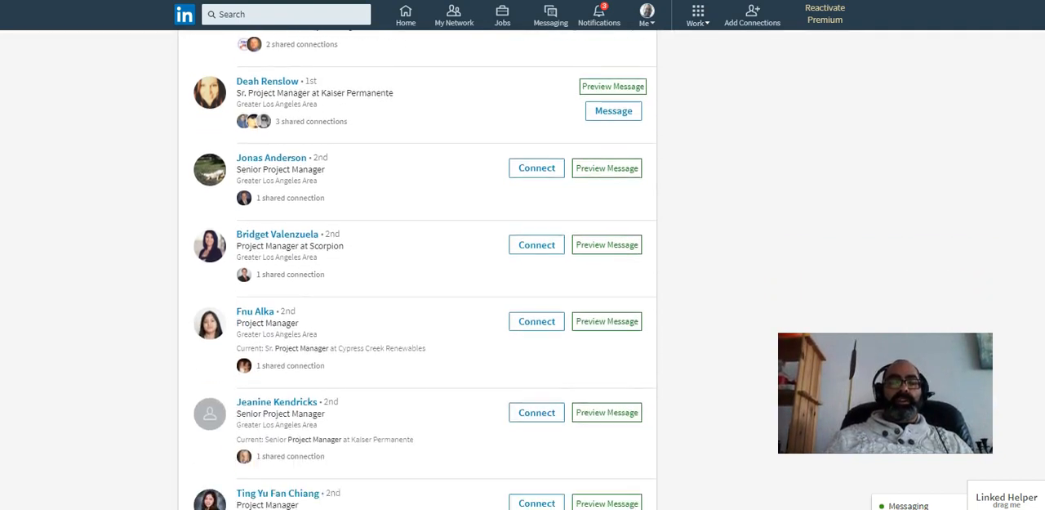
mouse_move(433, 155)
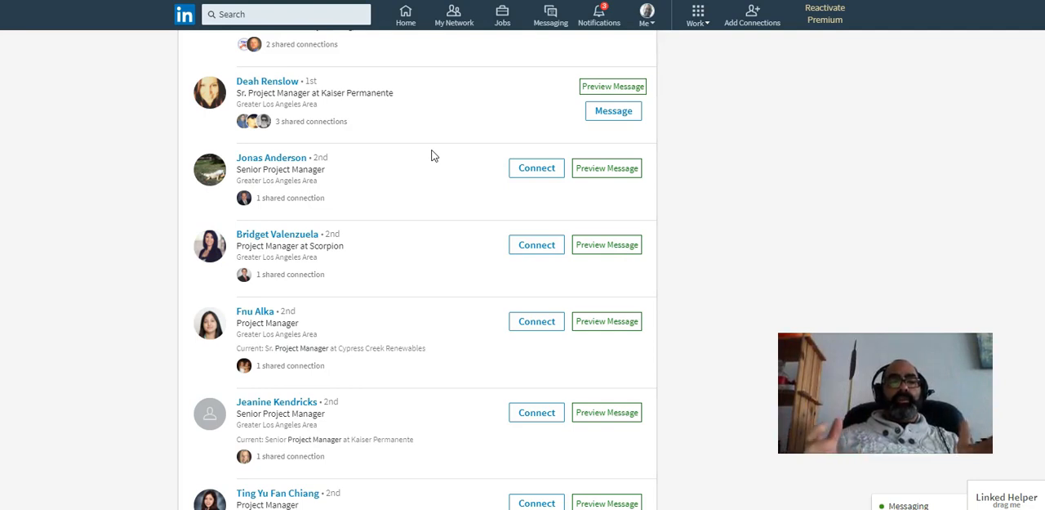
mouse_move(234, 92)
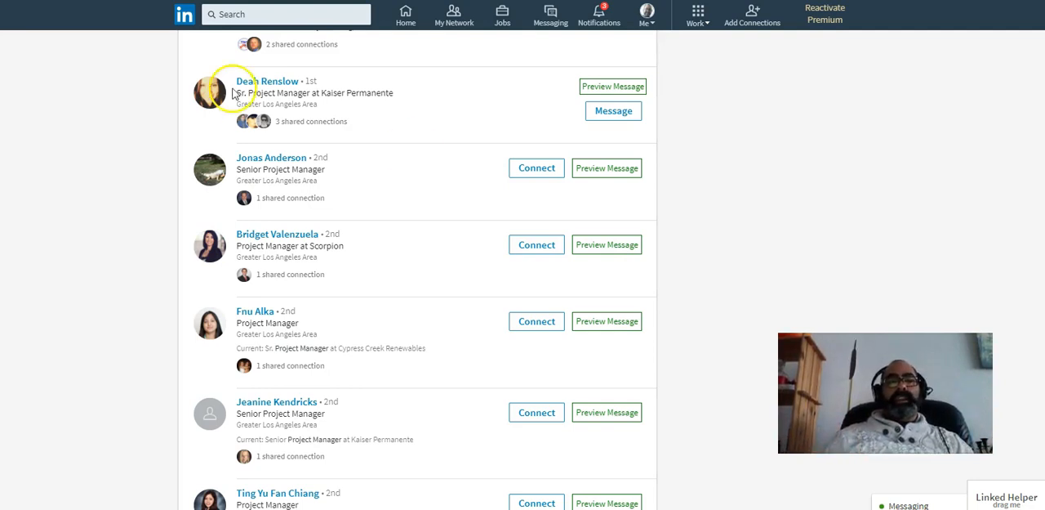
mouse_move(450, 180)
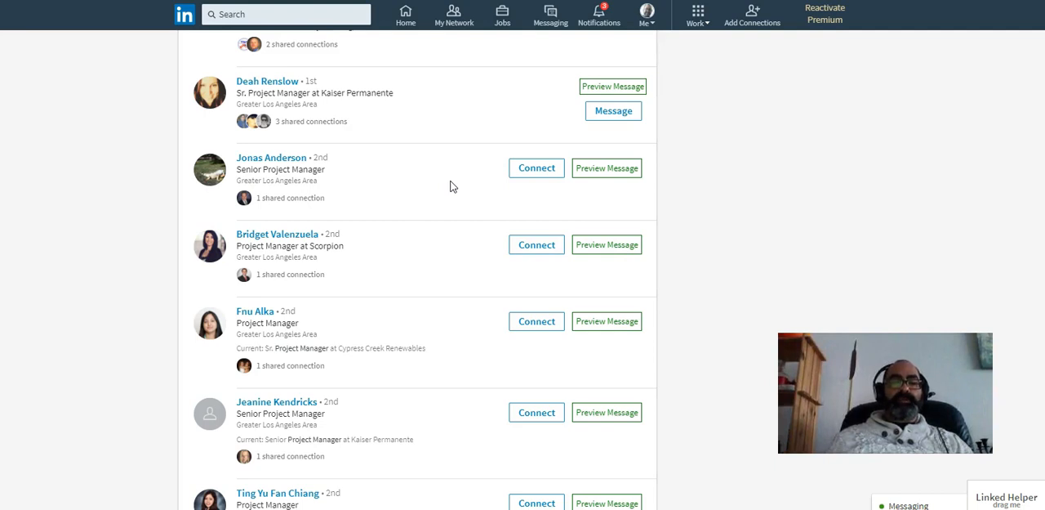
mouse_move(472, 188)
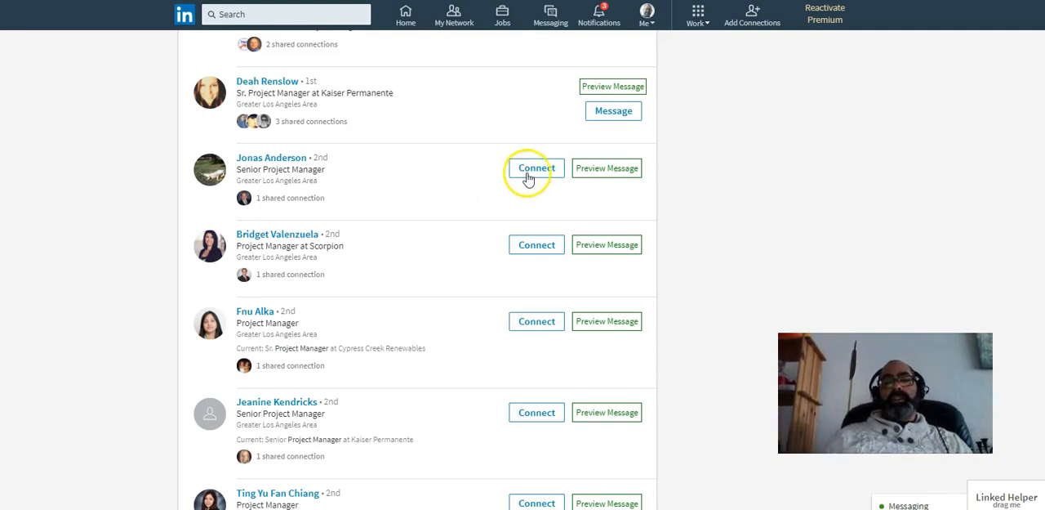
mouse_move(523, 199)
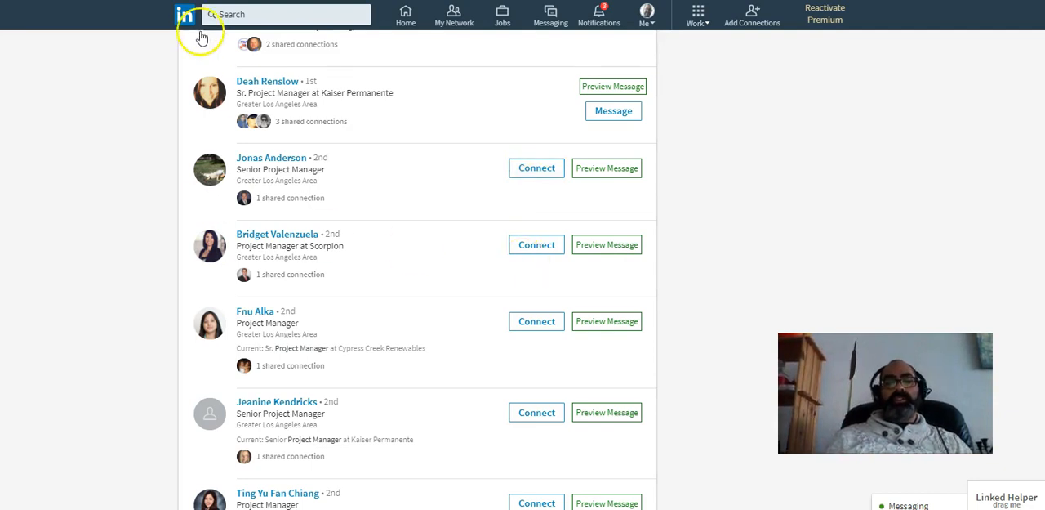
mouse_move(396, 341)
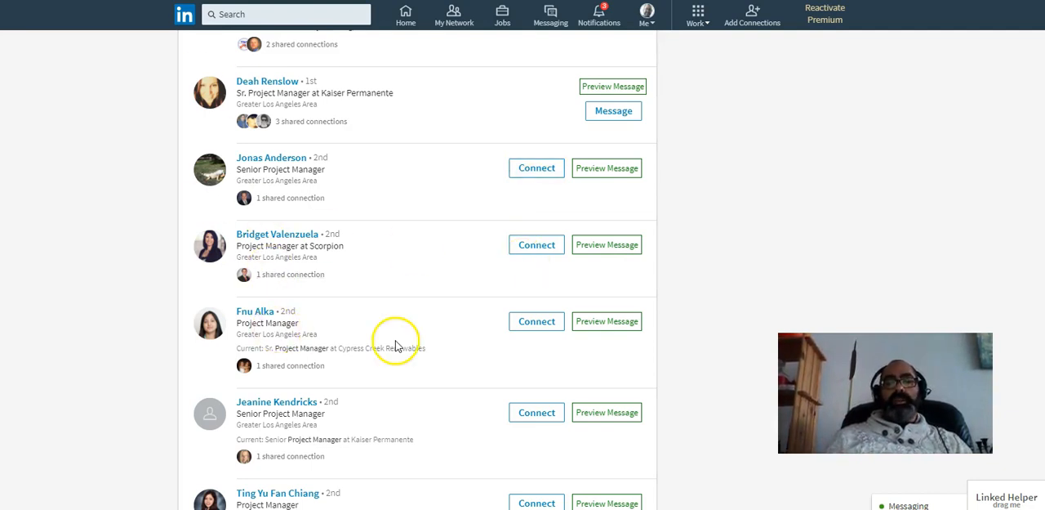
scroll(down, 3)
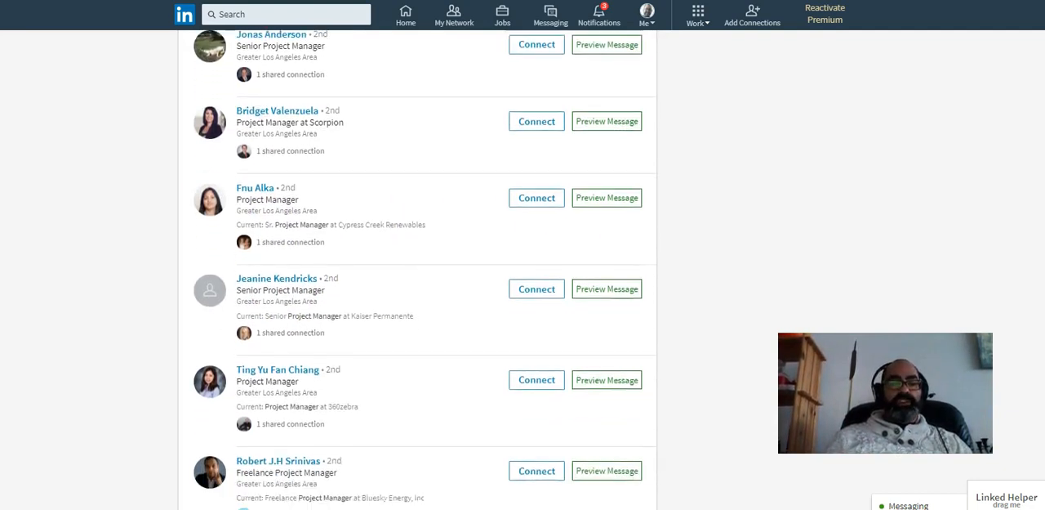
scroll(down, 3)
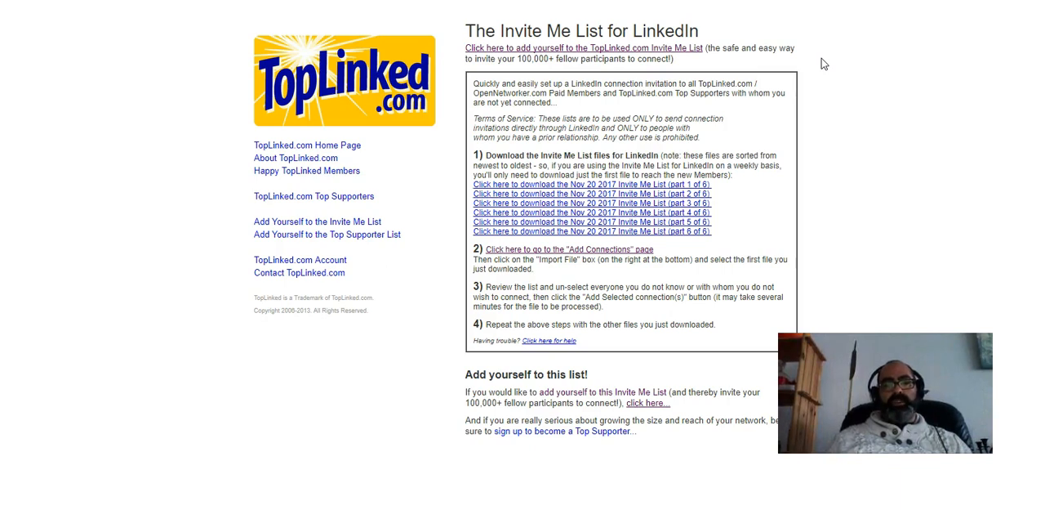
click(556, 184)
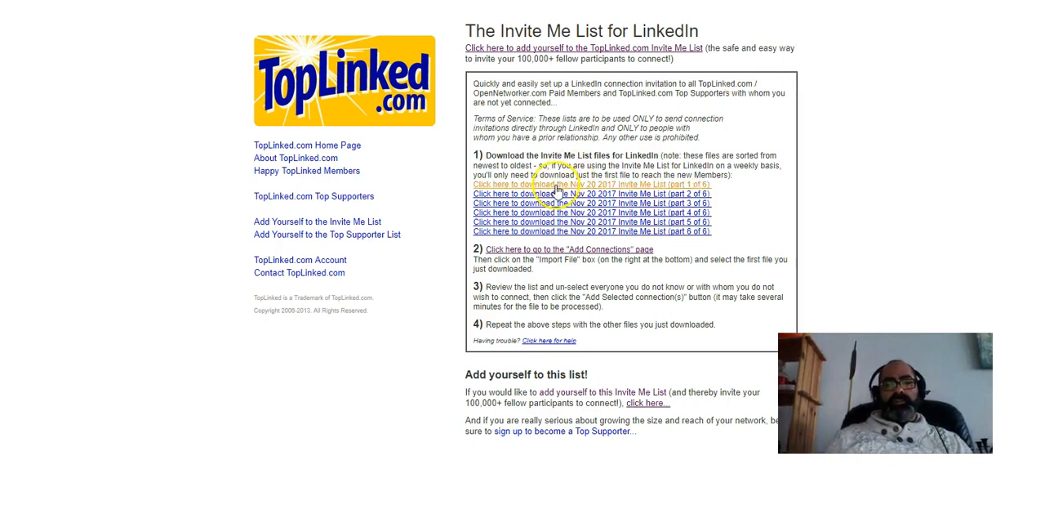
mouse_move(553, 226)
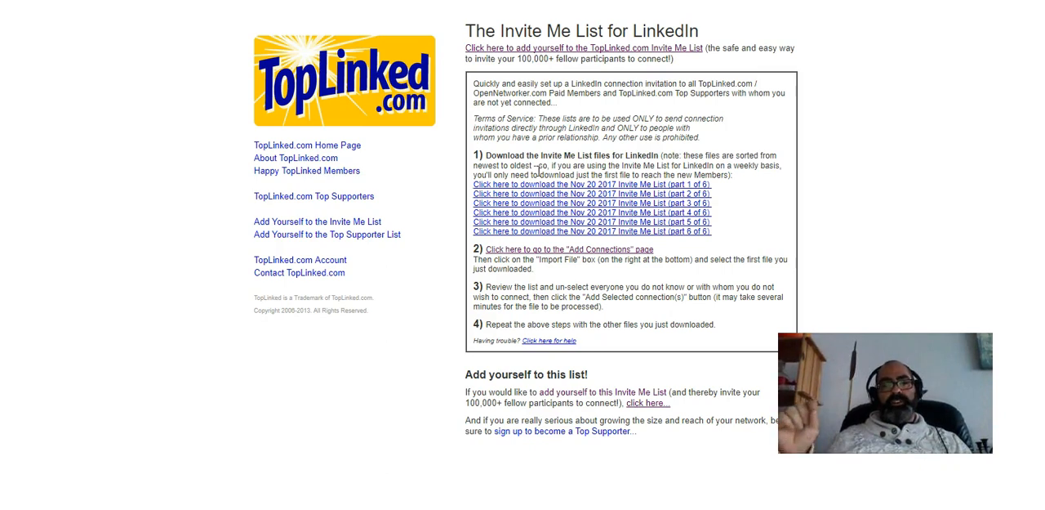
mouse_move(73, 464)
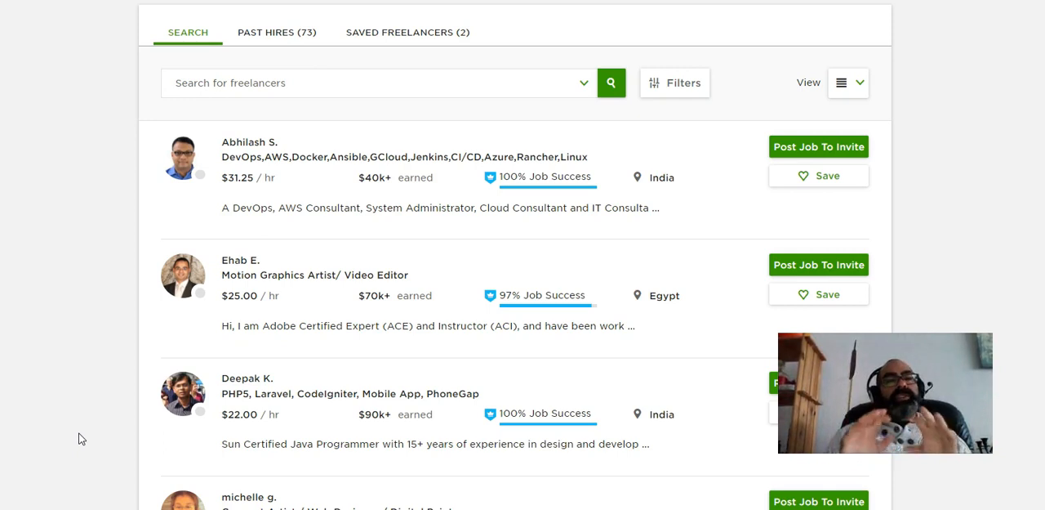
mouse_move(321, 244)
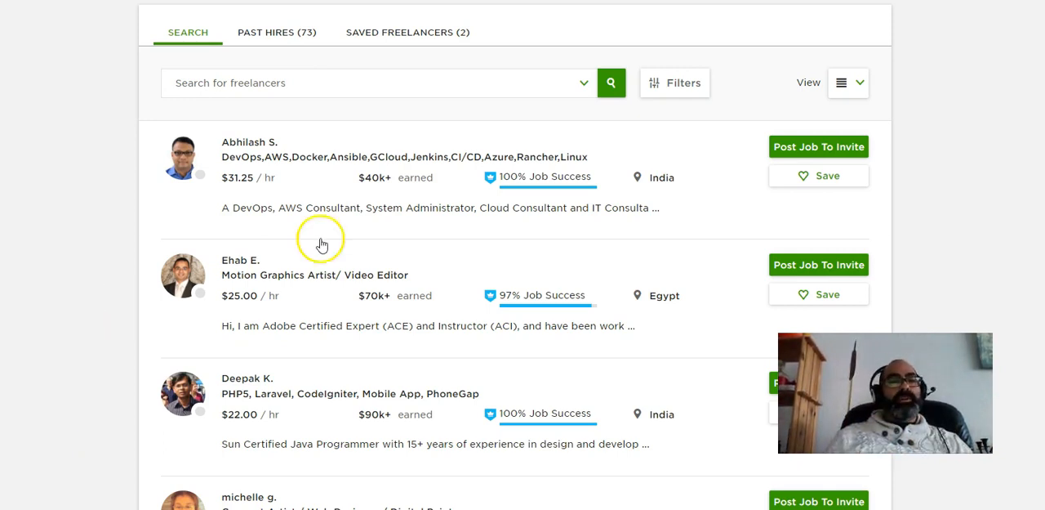
mouse_move(321, 245)
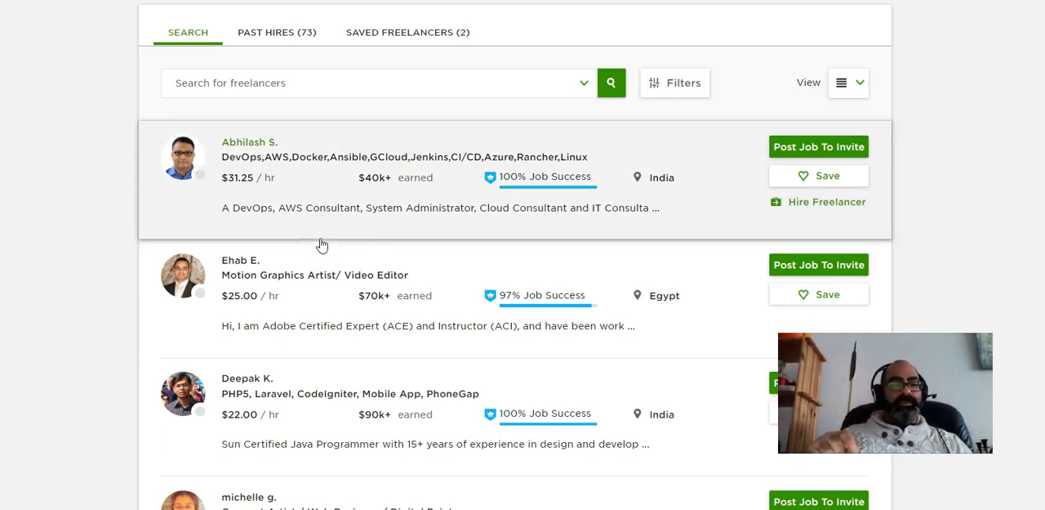